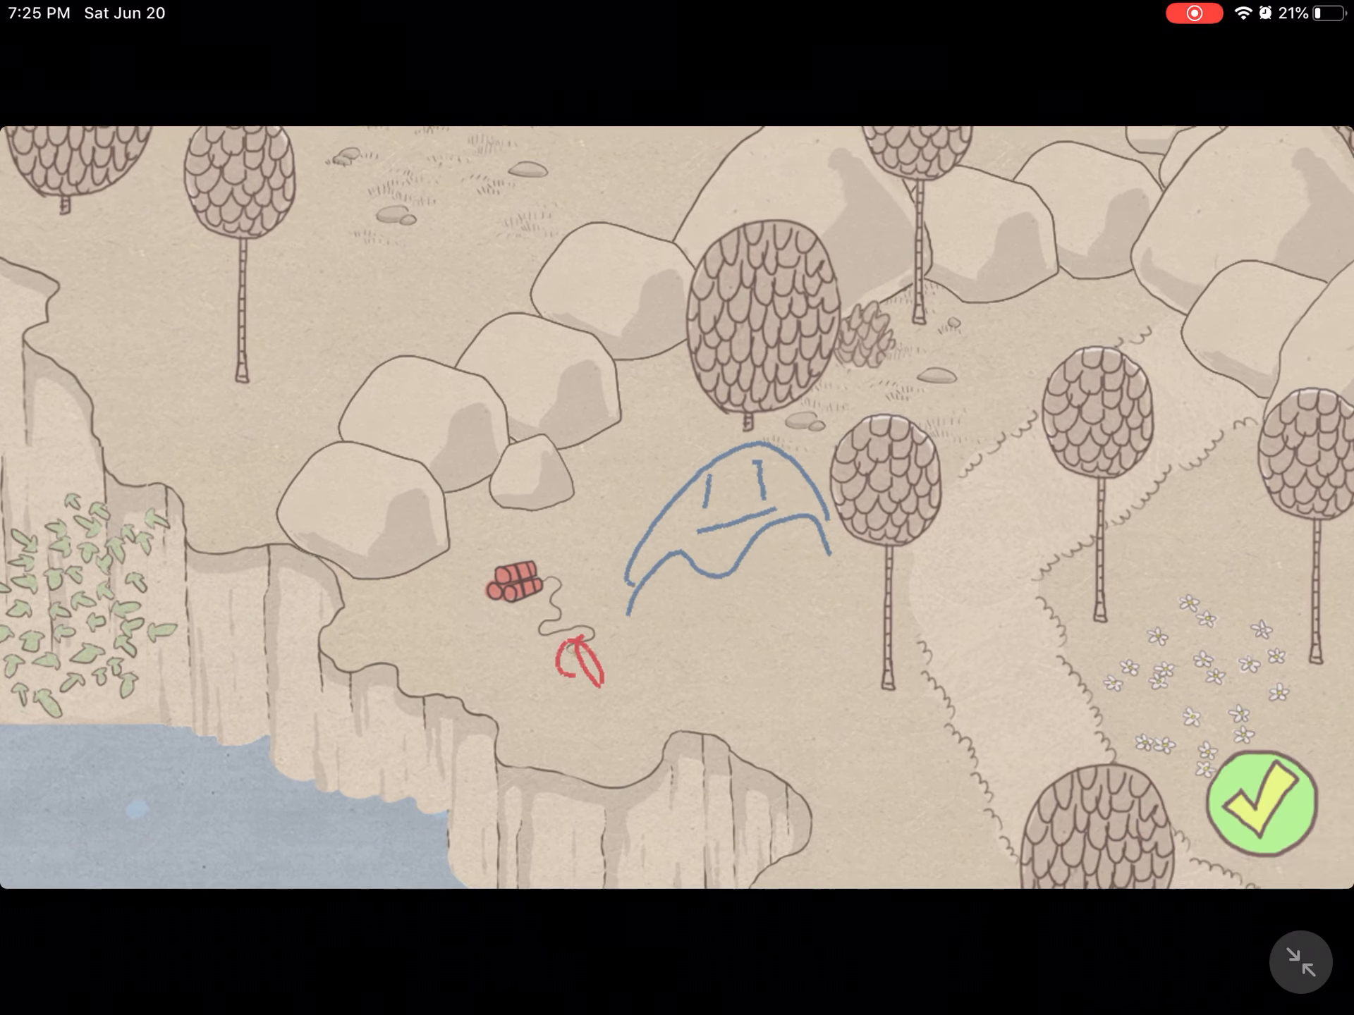
- Confirm the drawn fire on each dynamite fuse until the hidden page is found
{"action": "left_click", "coordinate": [1265, 817]}
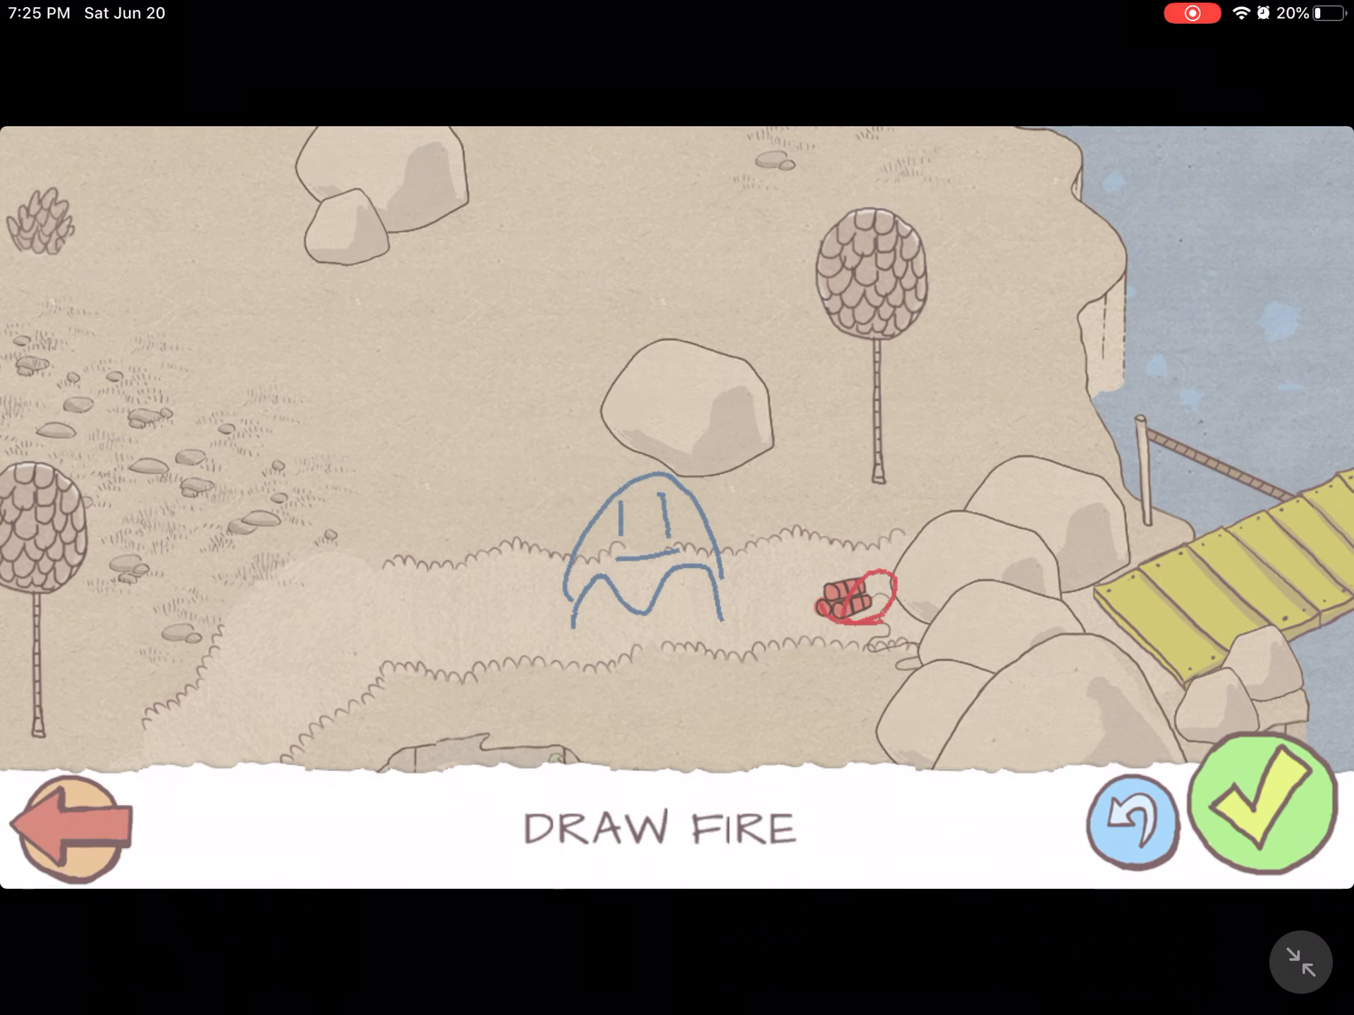
{"action": "left_click", "coordinate": [1278, 824]}
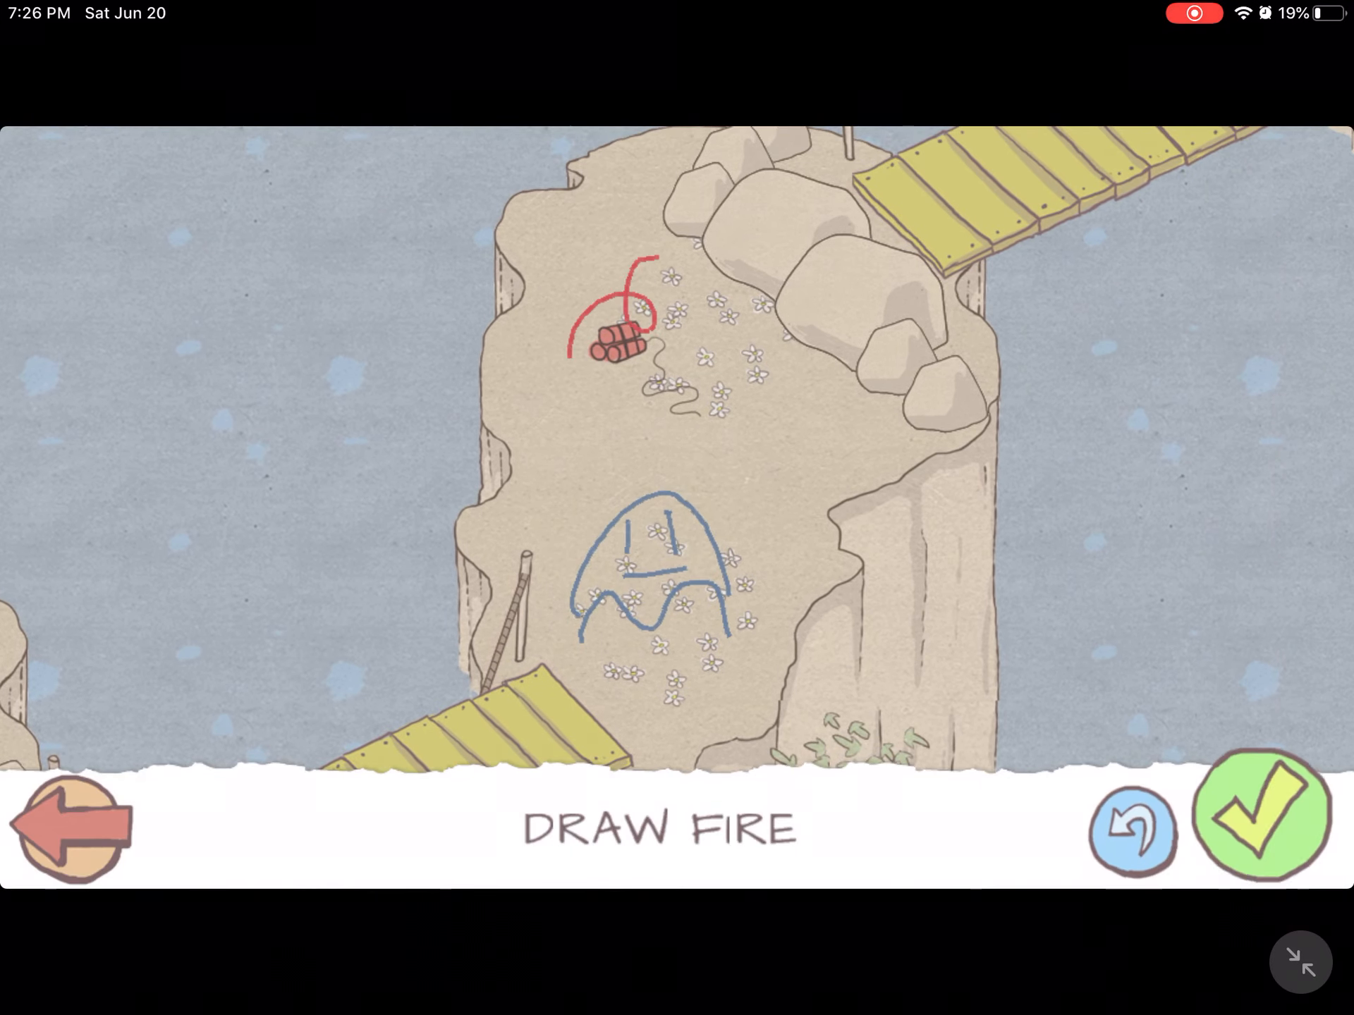
{"action": "left_click", "coordinate": [1275, 836]}
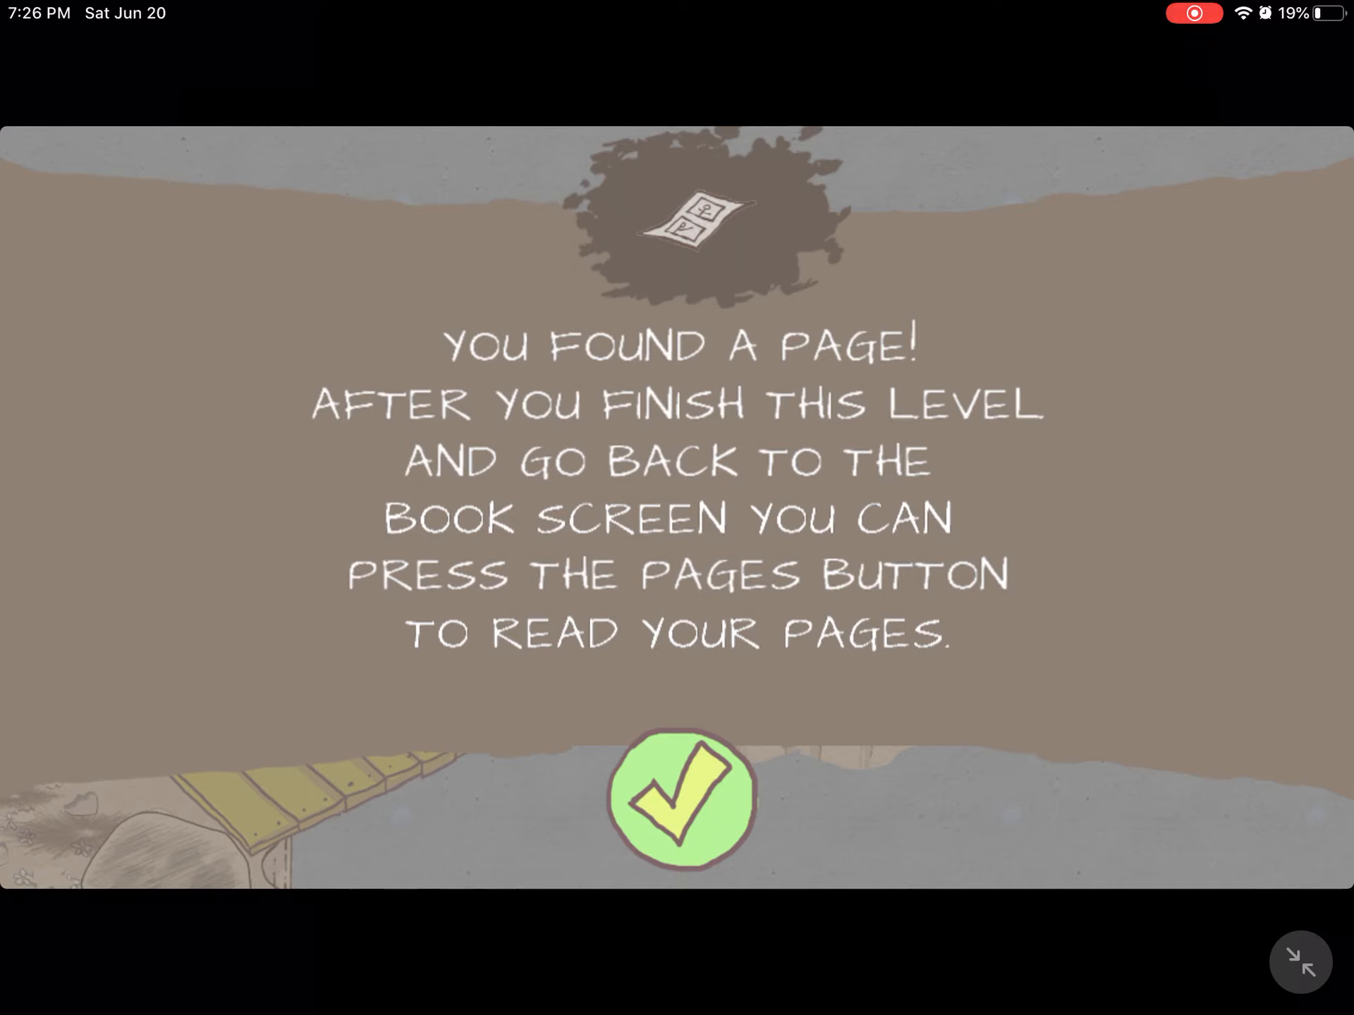
- Dismiss the page message and keep lighting fire until Stickenstein's Monster unlocks
{"action": "left_click", "coordinate": [690, 797]}
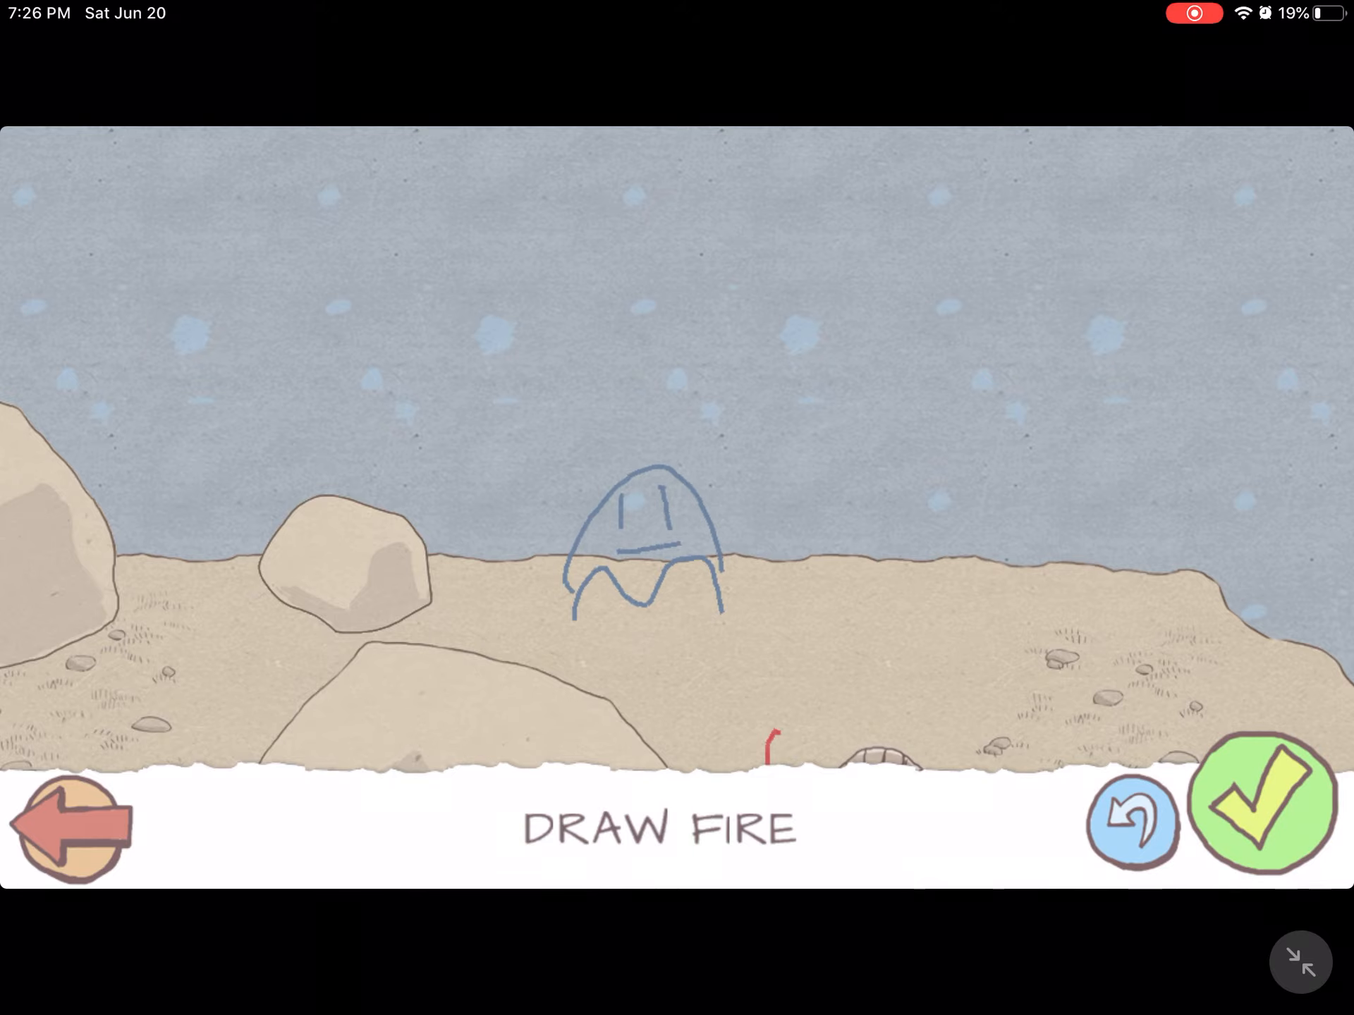
{"action": "left_click", "coordinate": [1261, 818]}
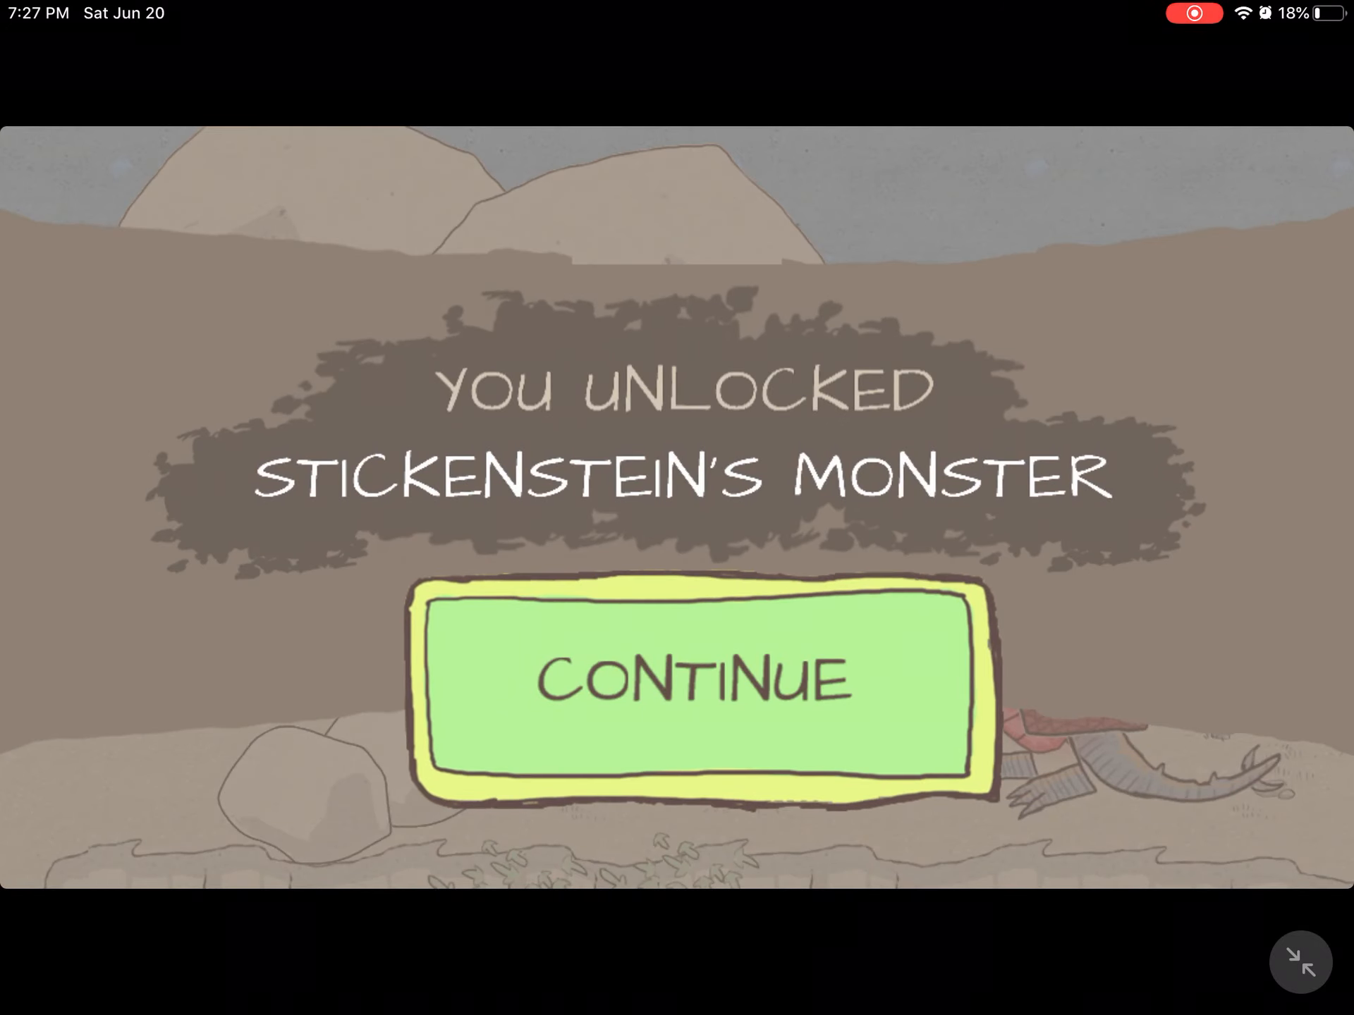
- Continue past the unlock notice, read the story page and return to the book
{"action": "left_click", "coordinate": [695, 679]}
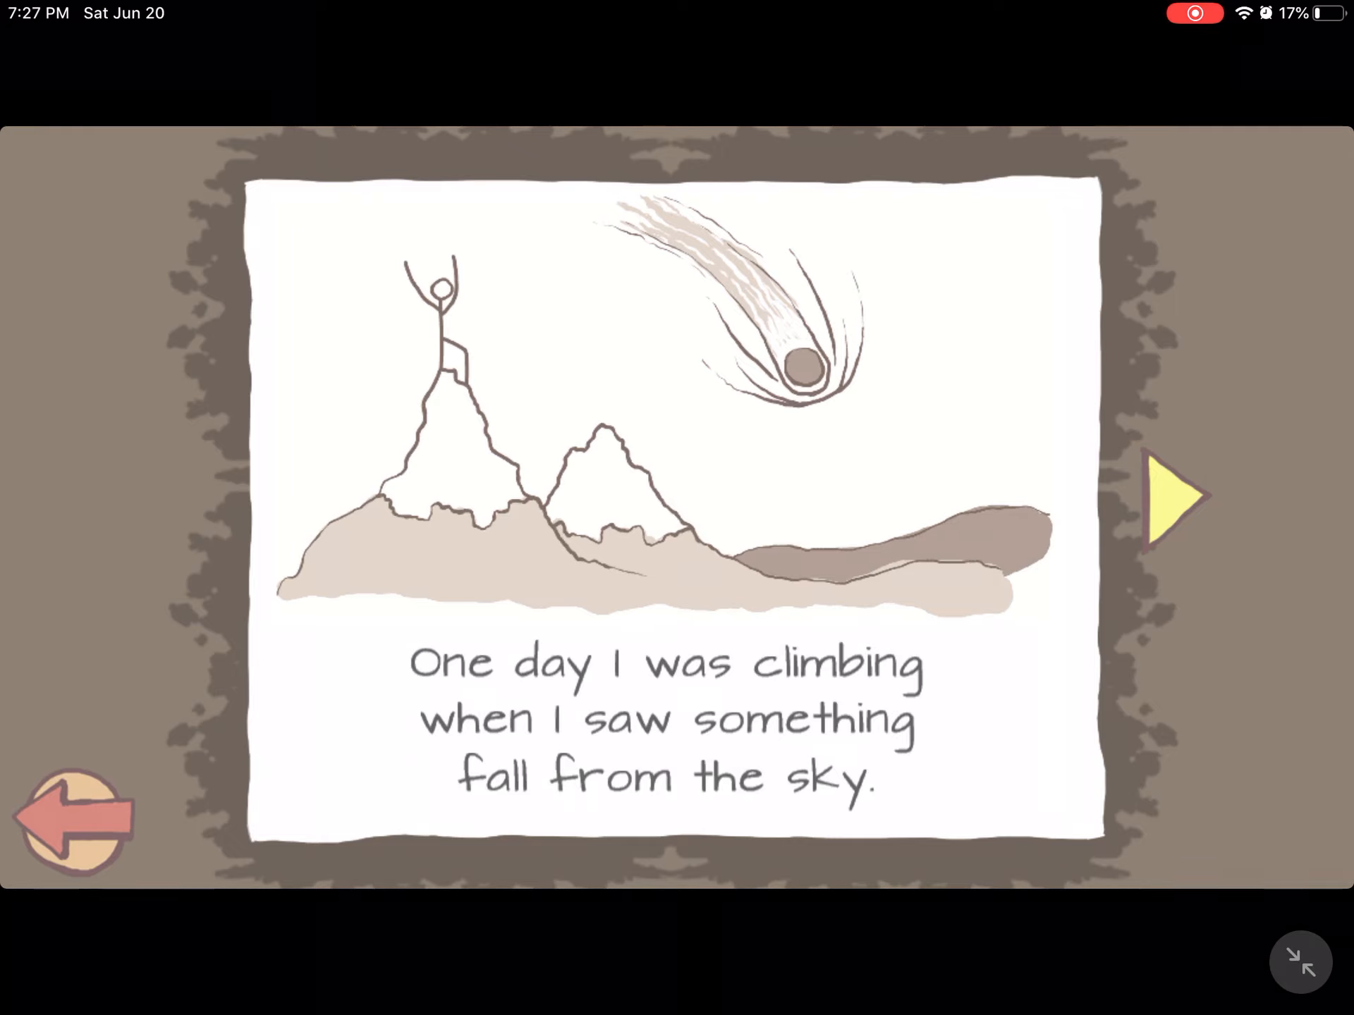
{"action": "left_click", "coordinate": [1172, 496]}
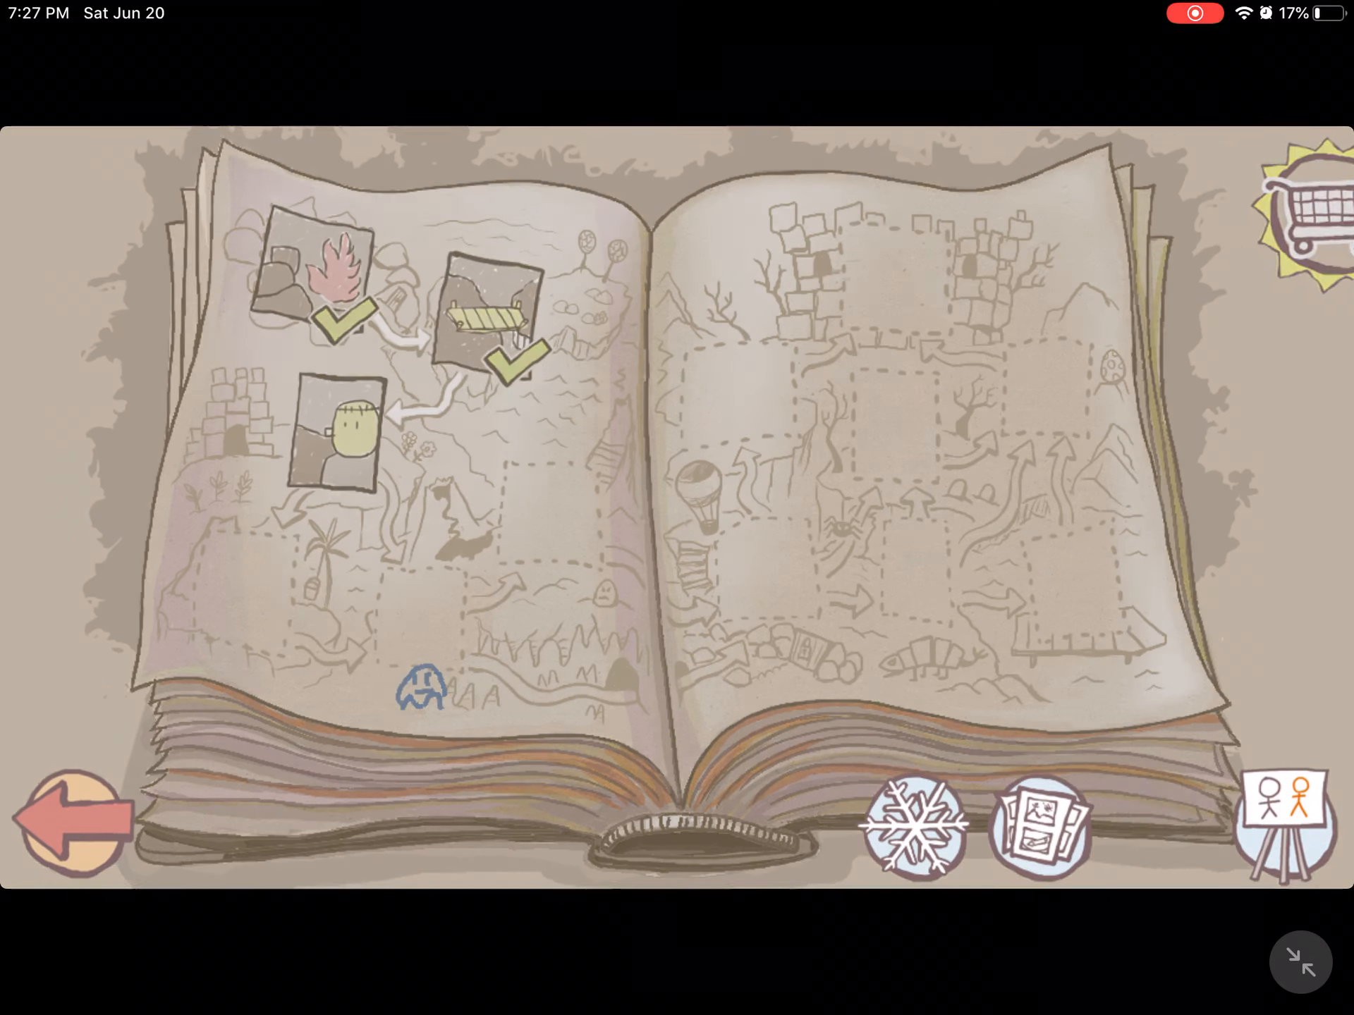
- Pick the third level tile and enter the Stickenstein's Monster level
{"action": "left_click", "coordinate": [1041, 829]}
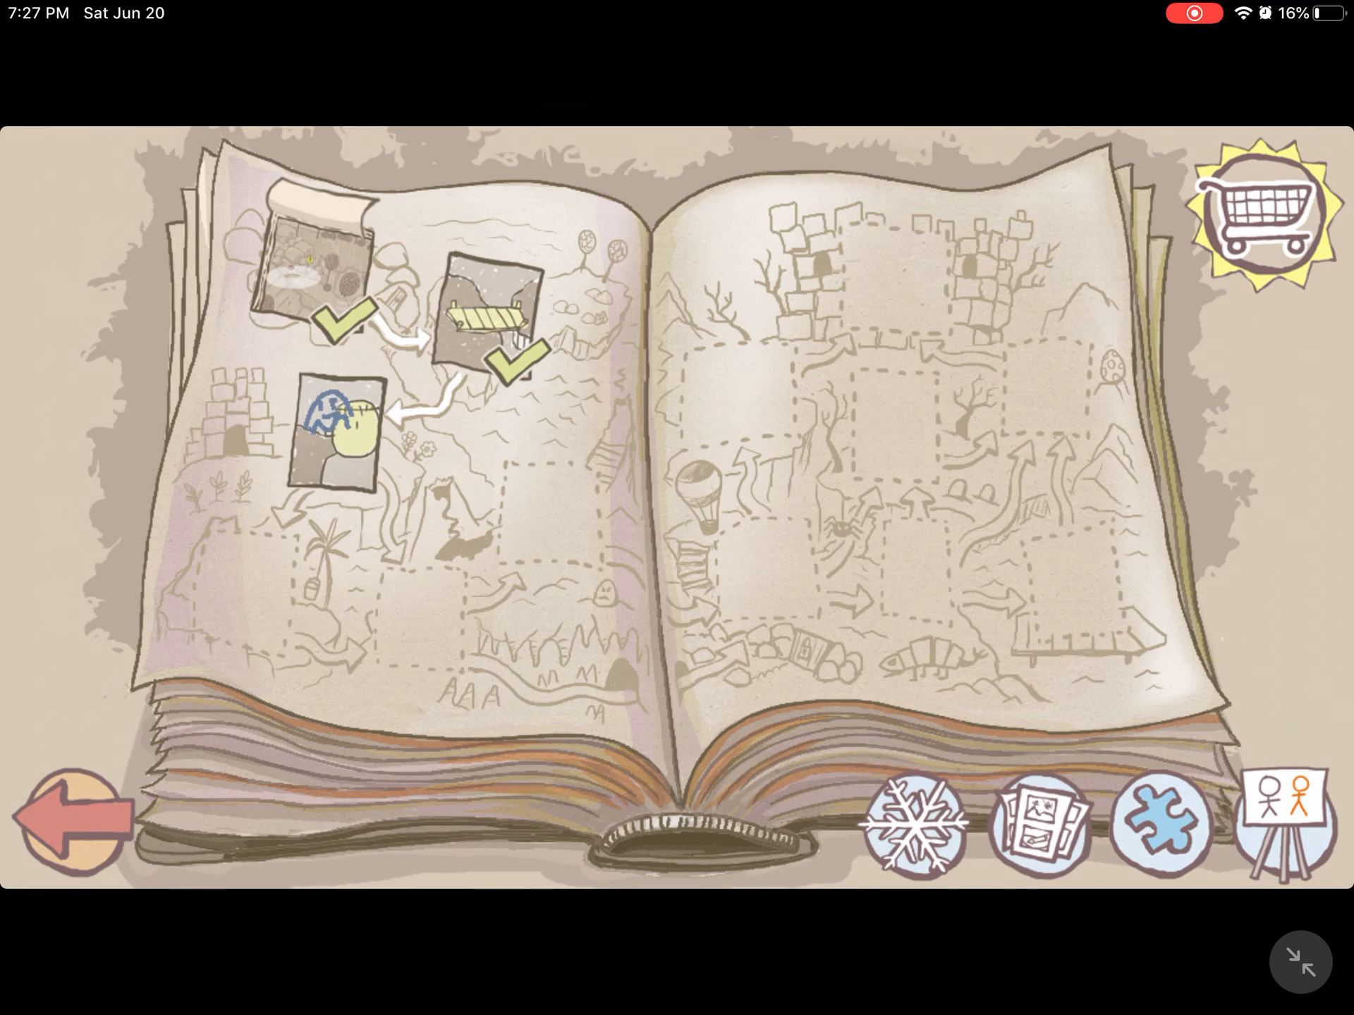
{"action": "left_click", "coordinate": [335, 419]}
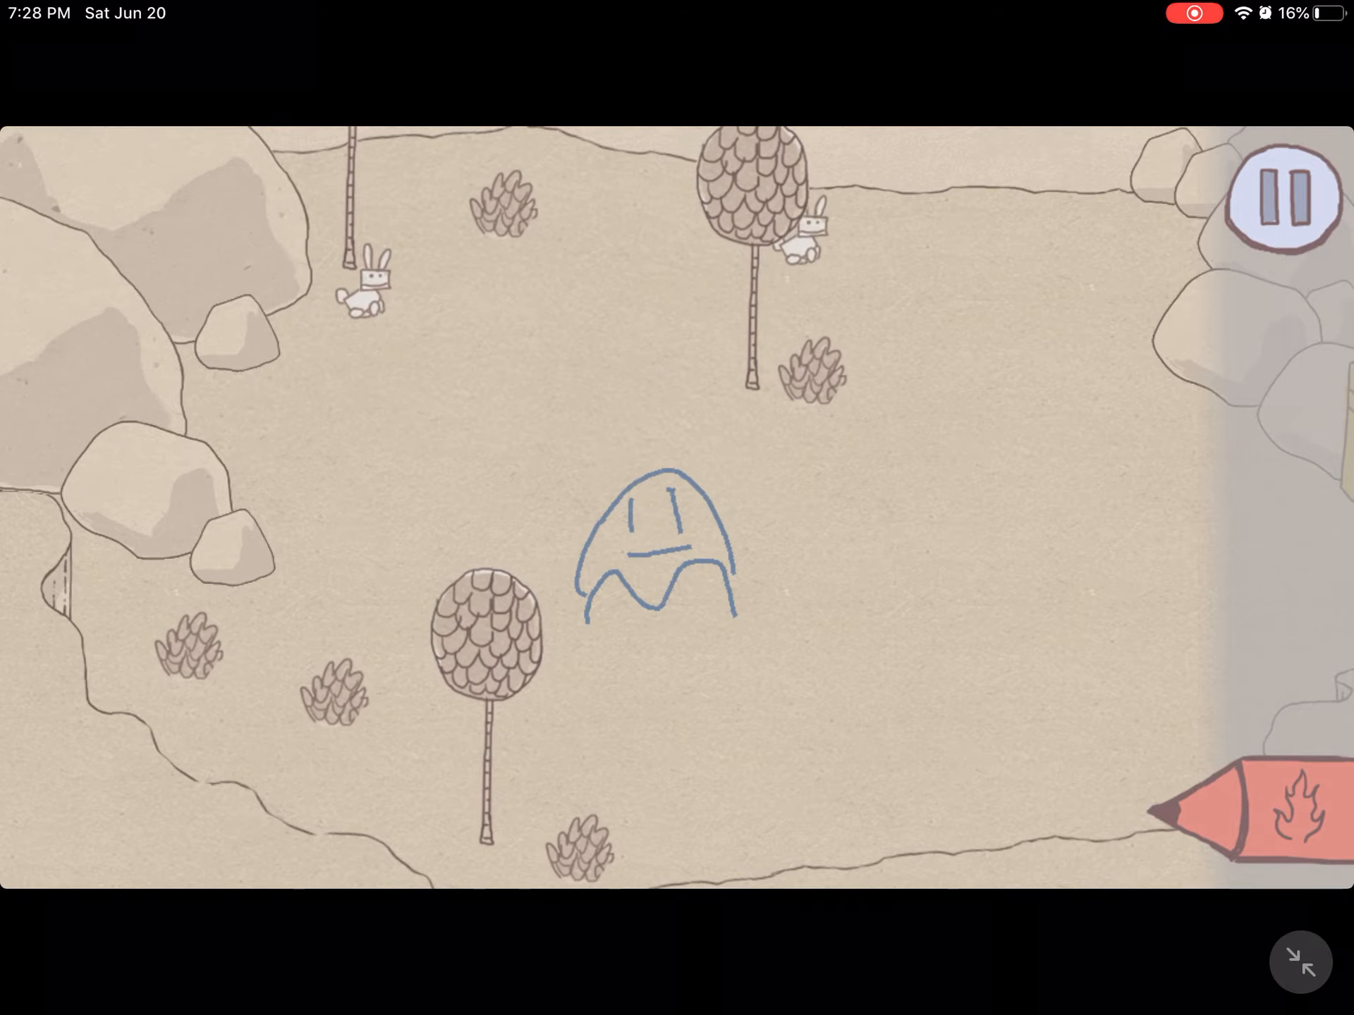
- Walk the stickman across the clearing and light the dynamite to blast the rock pile
{"action": "left_click", "coordinate": [1282, 199]}
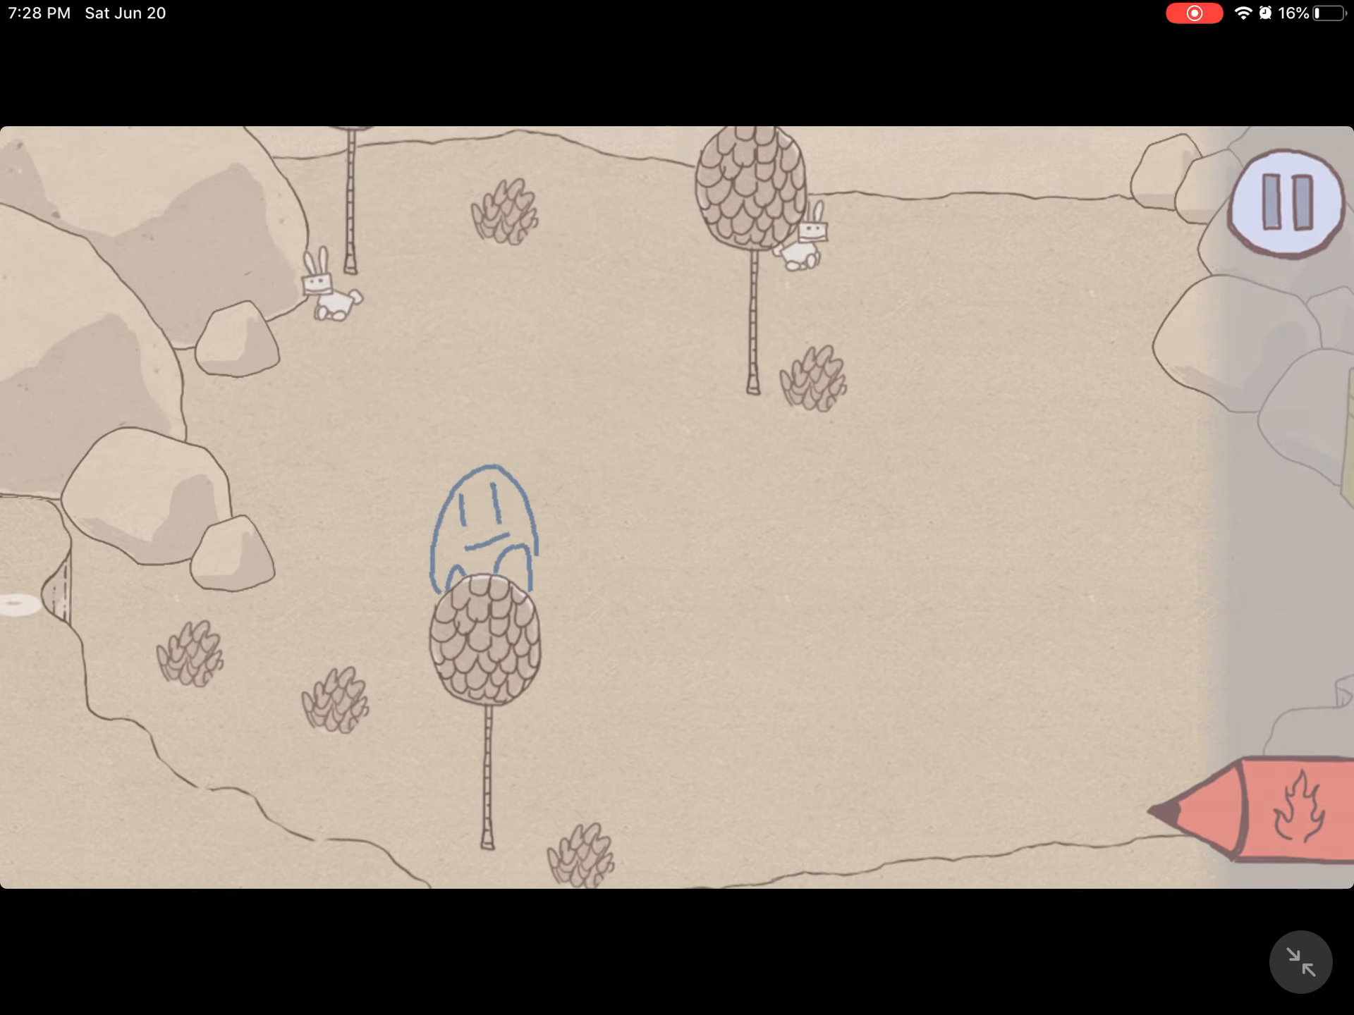
{"action": "left_click", "coordinate": [1286, 203]}
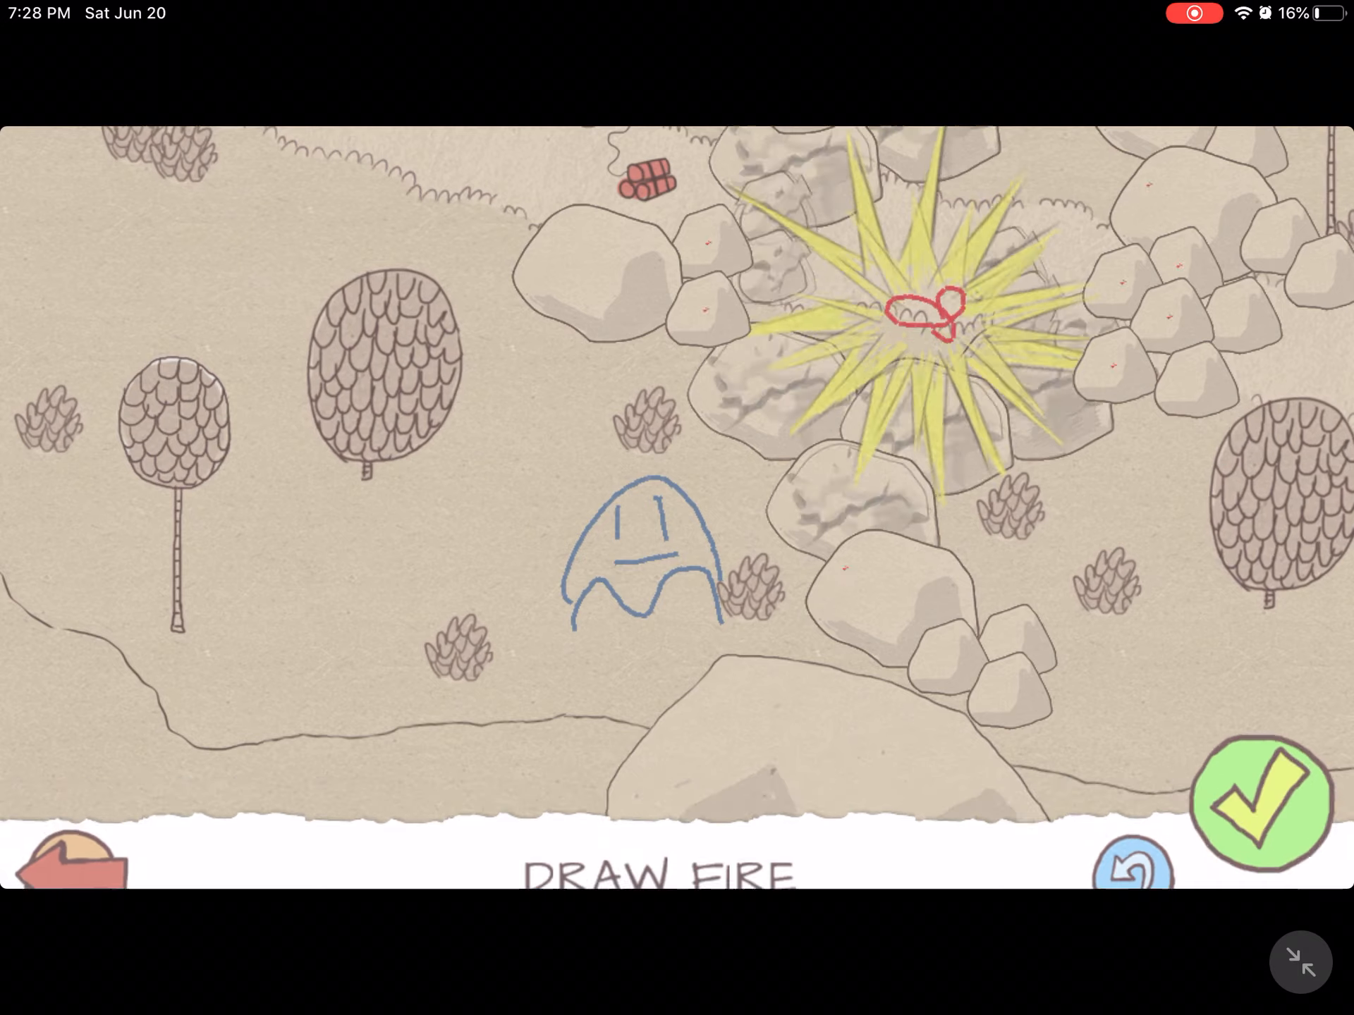
{"action": "left_click", "coordinate": [1269, 798]}
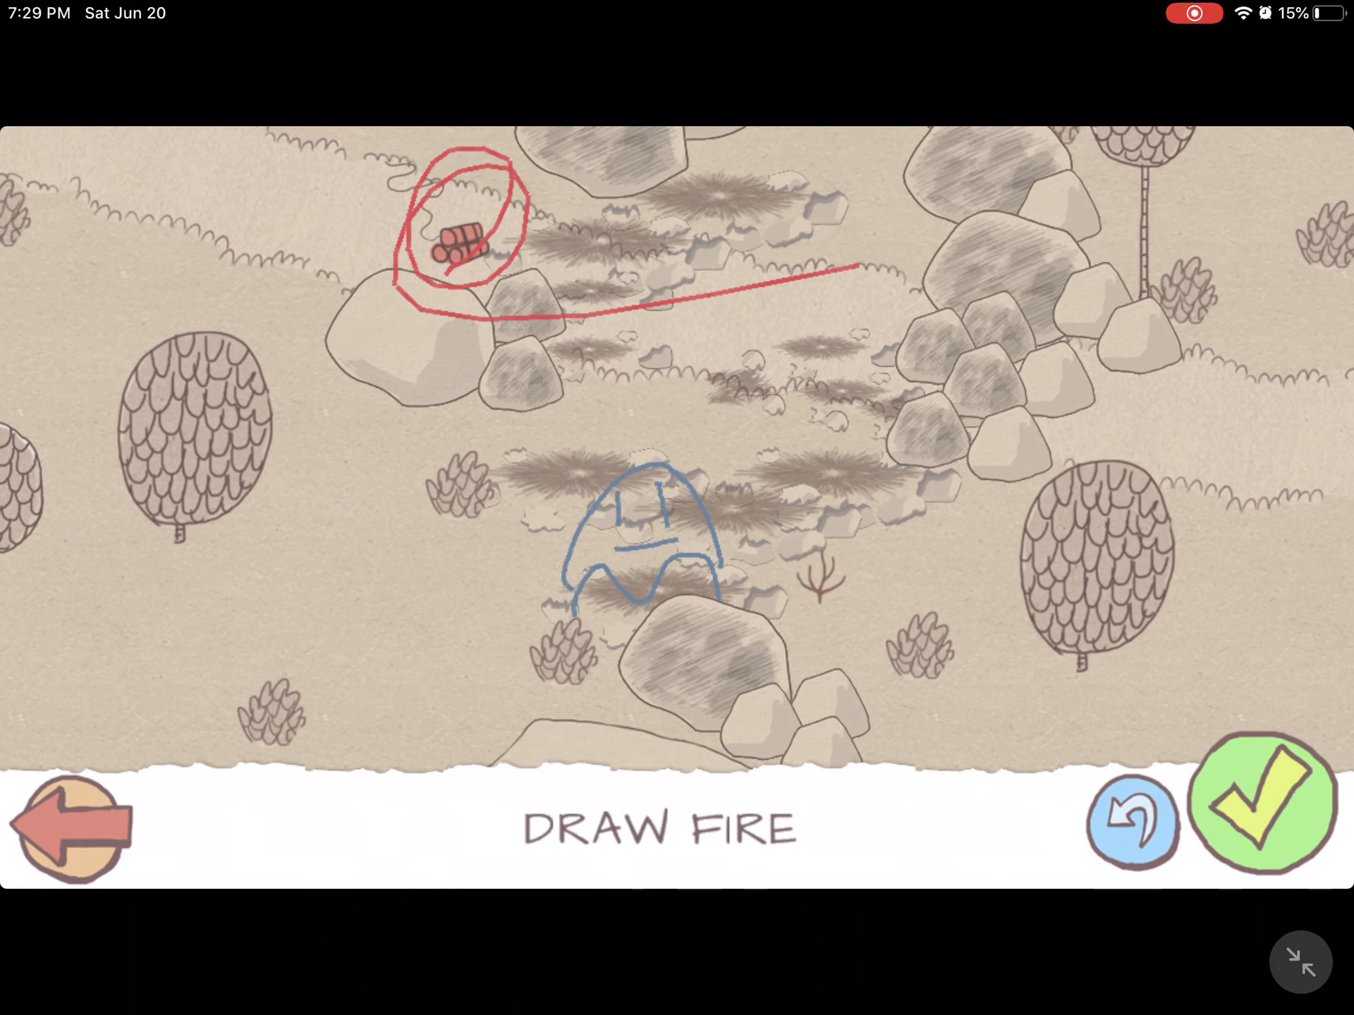
- Light the remaining dynamite fuses one by one until the first puzzle piece is found
{"action": "left_click", "coordinate": [1266, 813]}
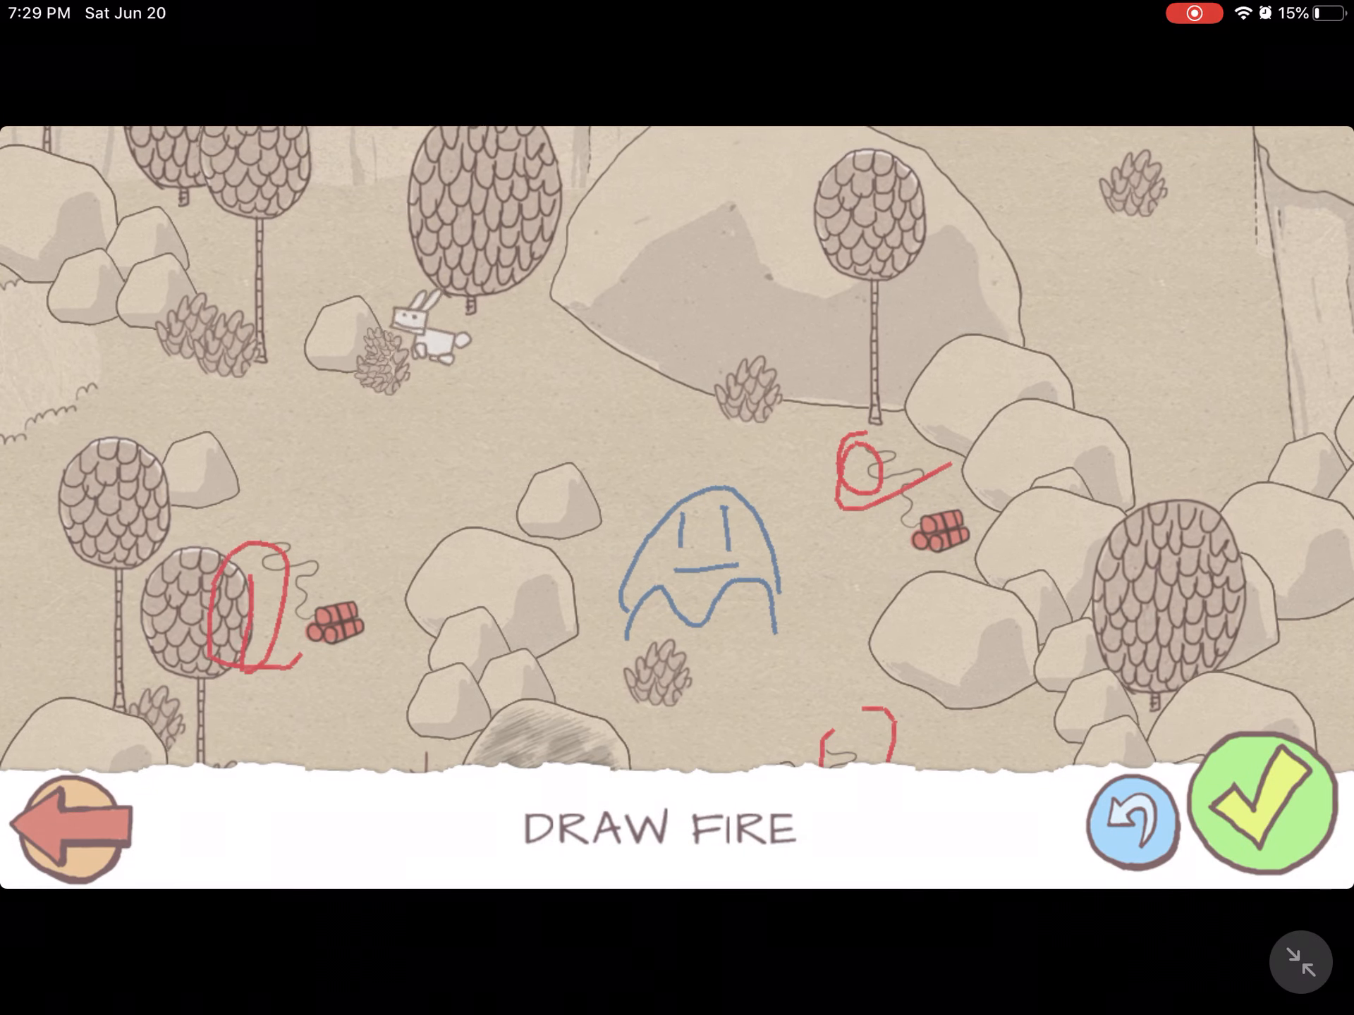
{"action": "left_click", "coordinate": [1266, 817]}
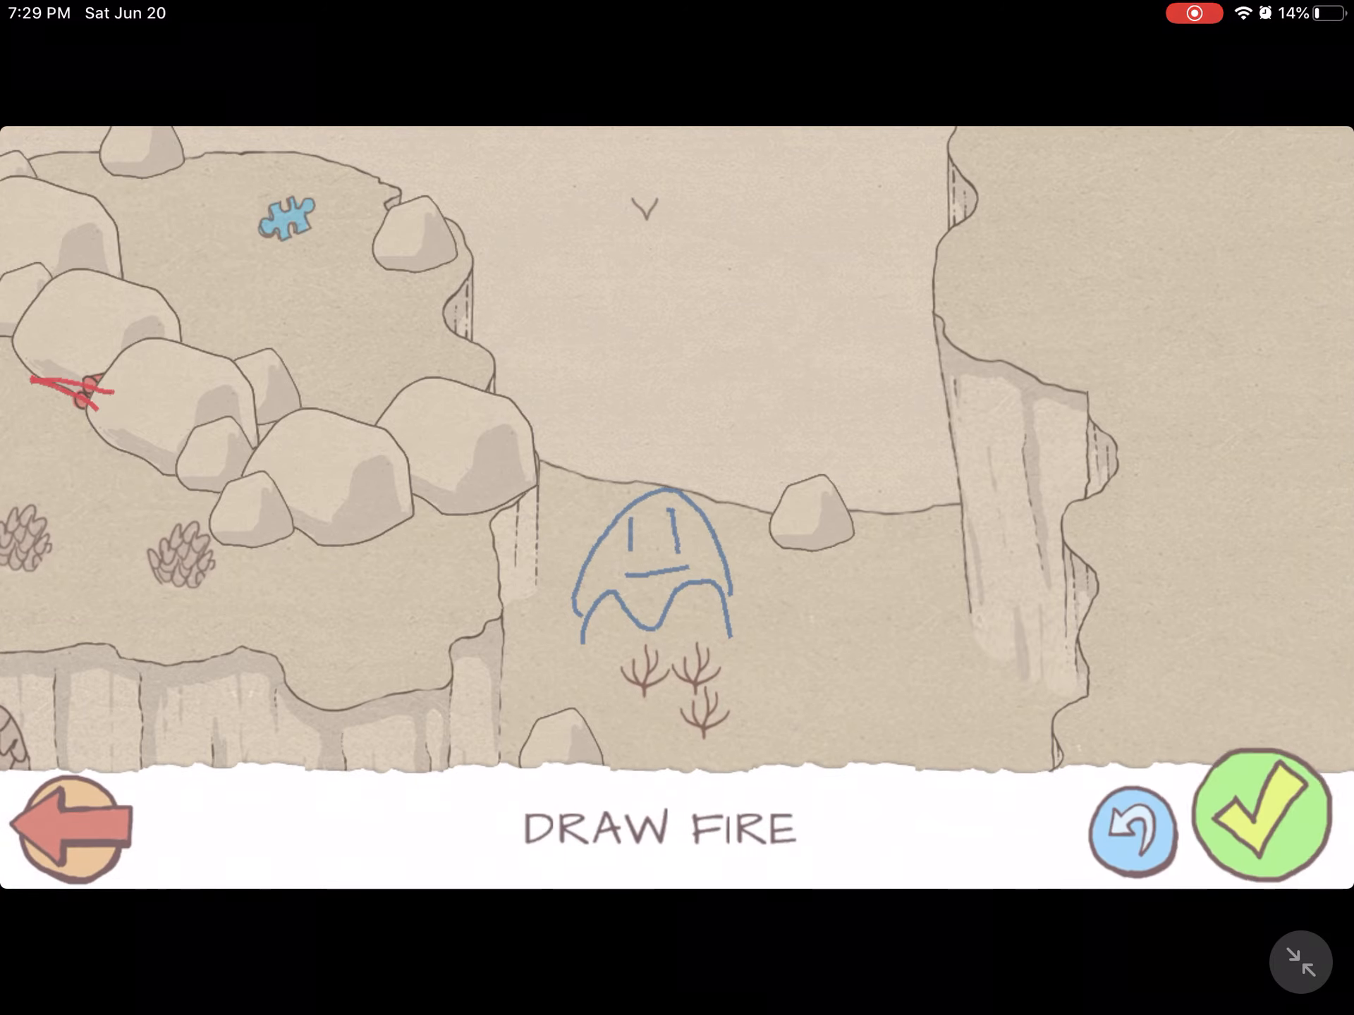
{"action": "left_click", "coordinate": [1287, 822]}
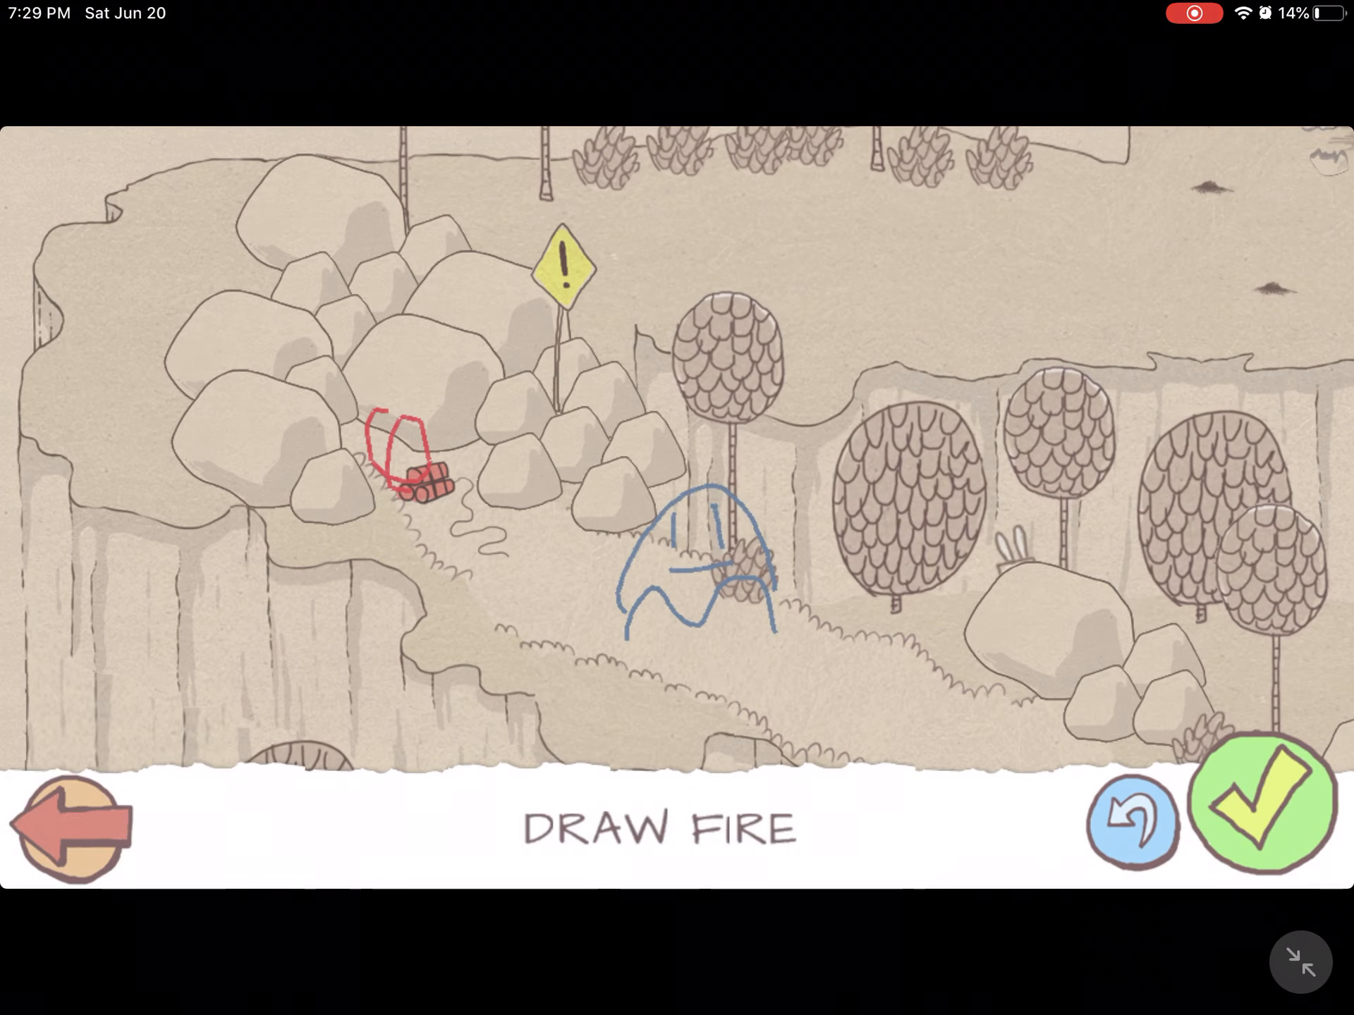
{"action": "left_click", "coordinate": [1284, 828]}
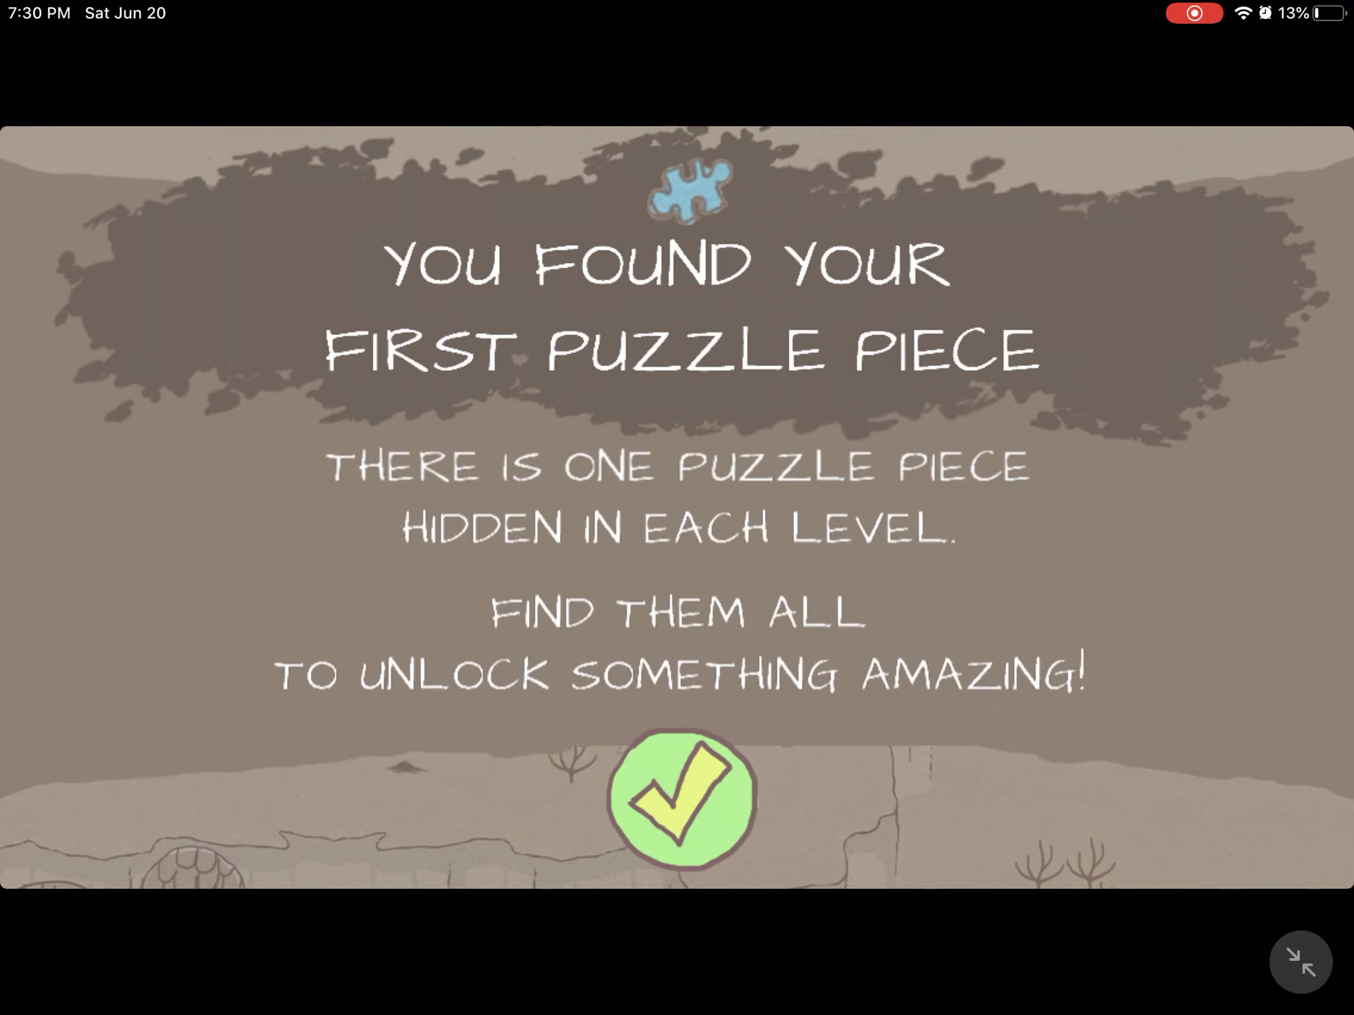
- Dismiss the puzzle piece notice and pause to show the Cuddle Bunny Peak options
{"action": "left_click", "coordinate": [687, 798]}
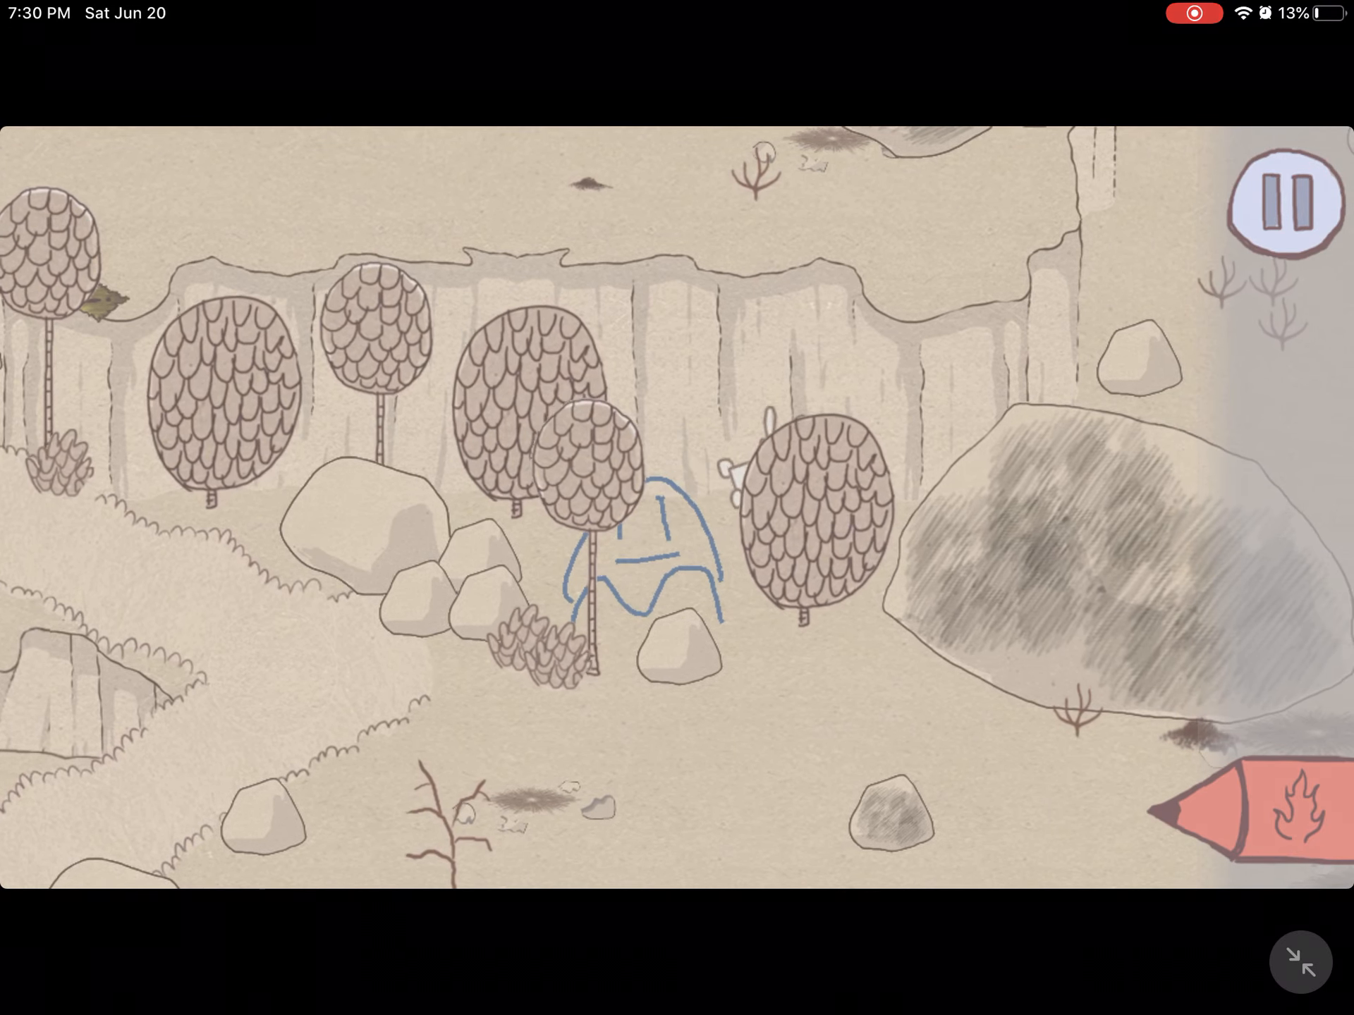
{"action": "left_click", "coordinate": [1279, 208]}
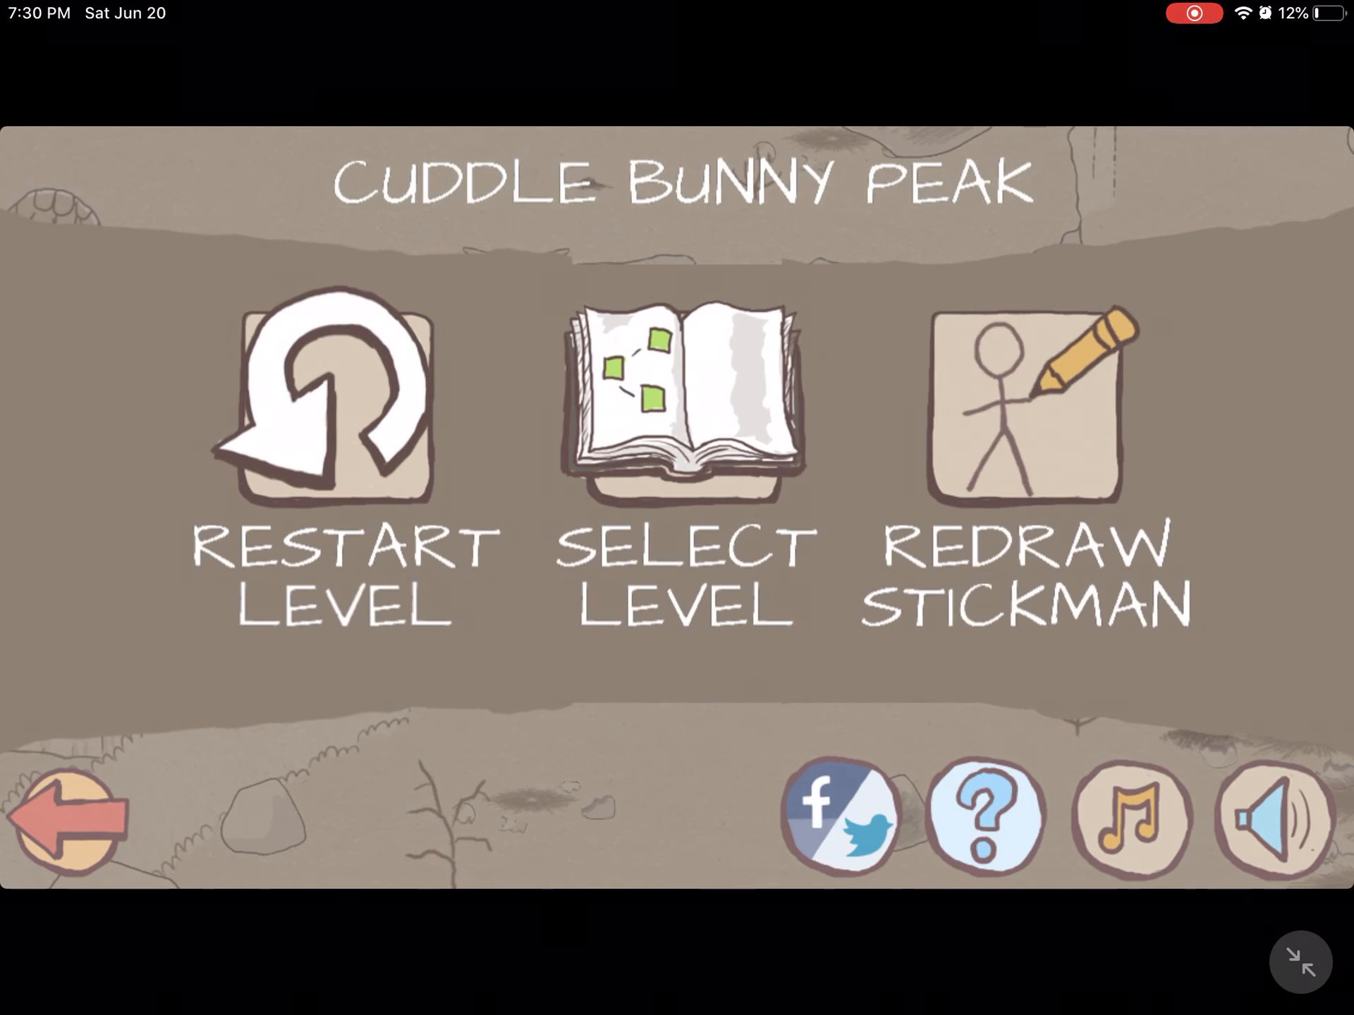
- Redraw the stickman as a dark red scribble, resetting the level with the new hero
{"action": "left_click", "coordinate": [1021, 413]}
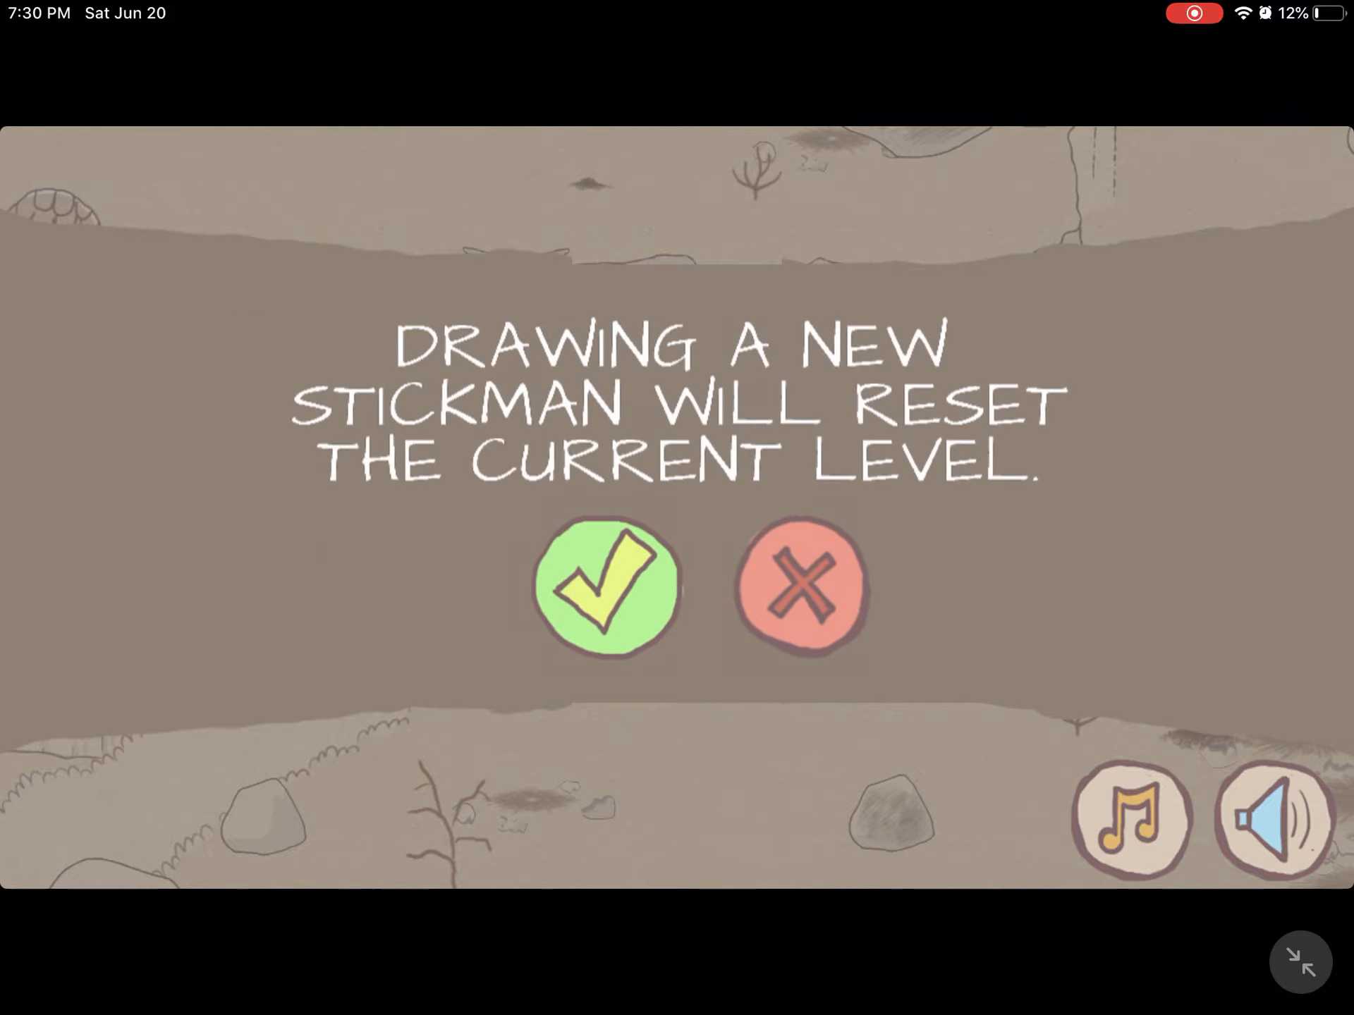
{"action": "left_click", "coordinate": [611, 584]}
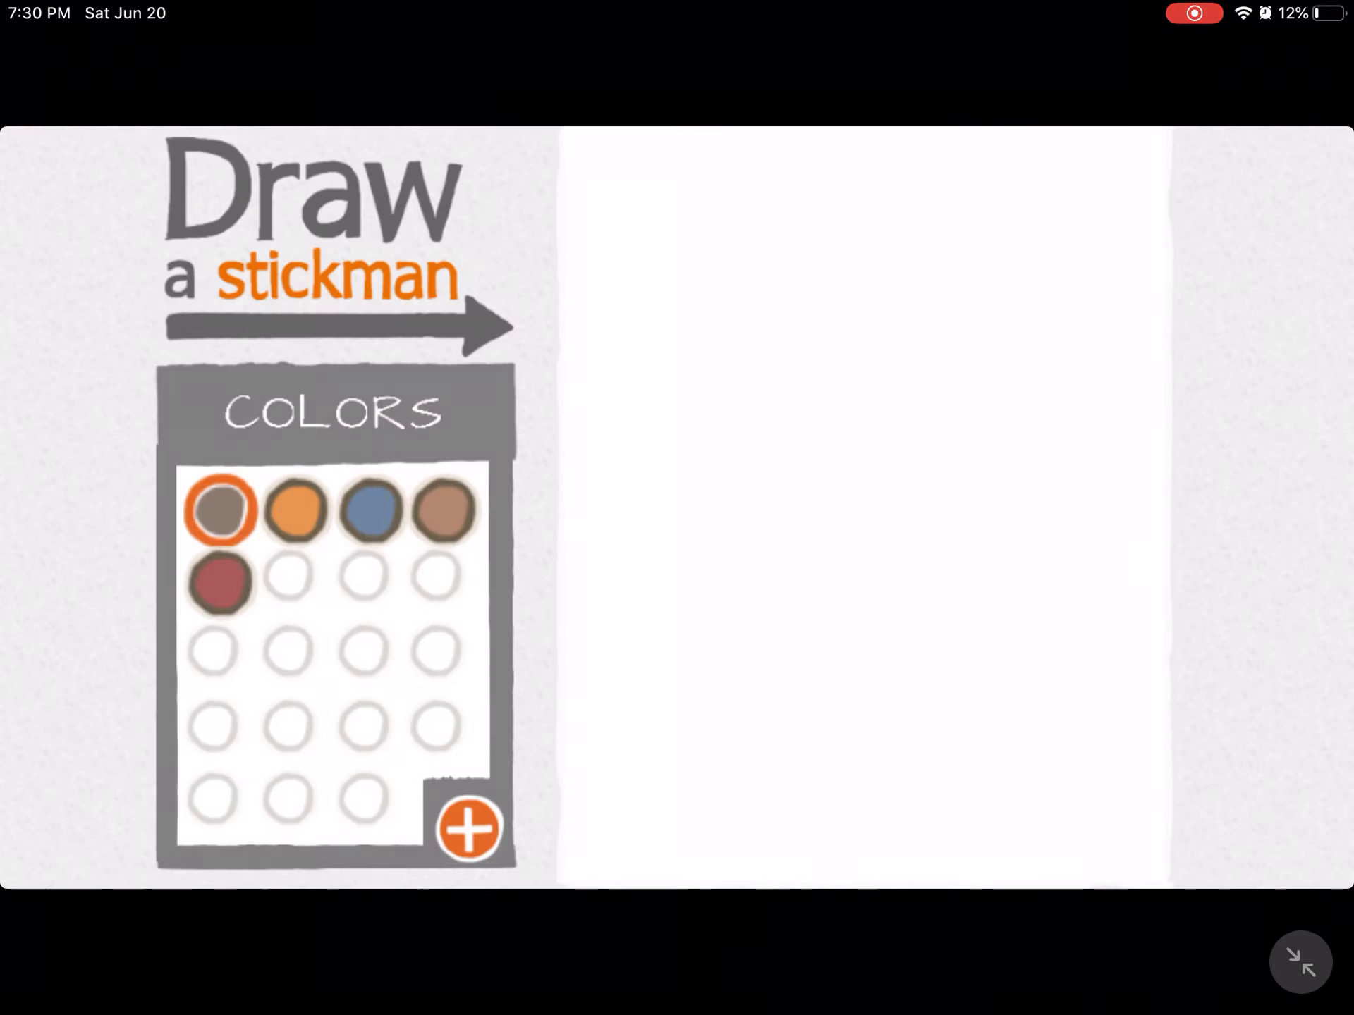
{"action": "left_click", "coordinate": [221, 583]}
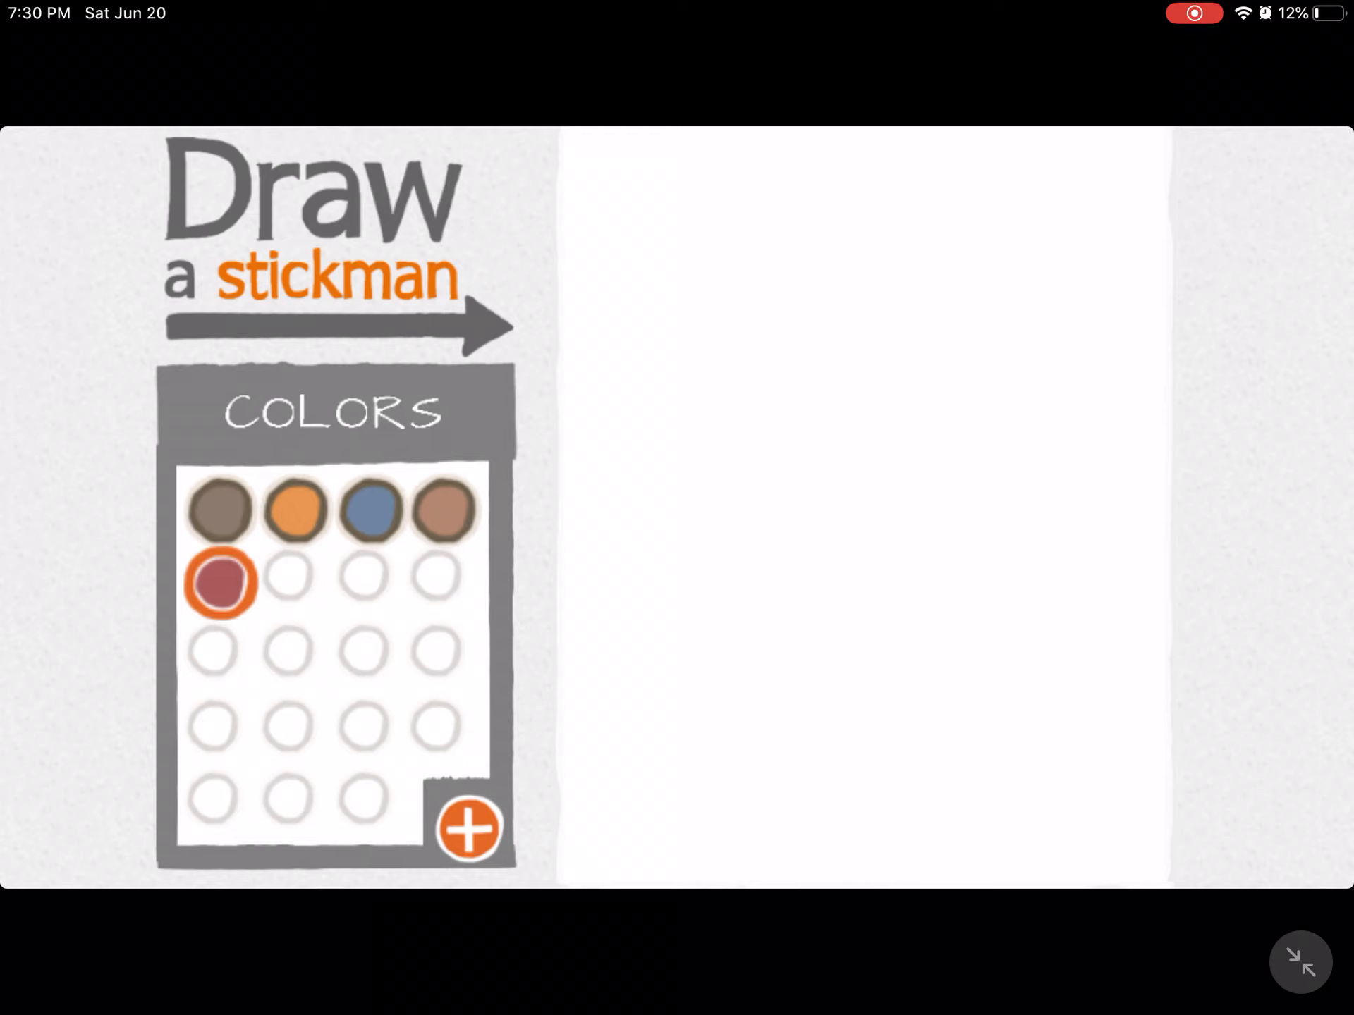
{"action": "left_click_drag", "start_coordinate": [622, 812], "coordinate": [1097, 846]}
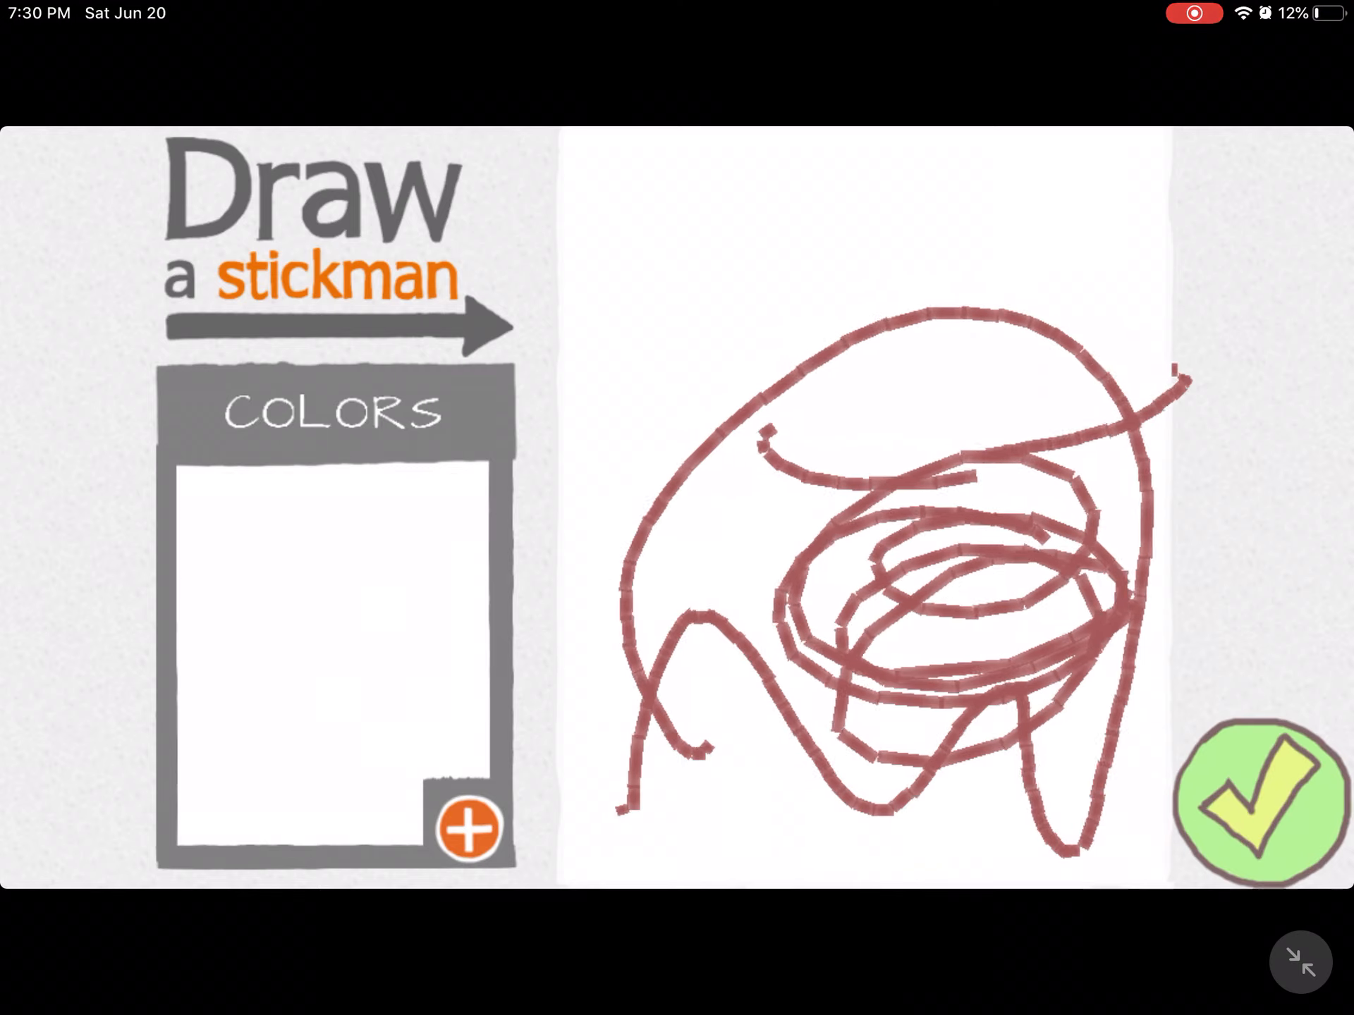
{"action": "left_click", "coordinate": [1256, 801]}
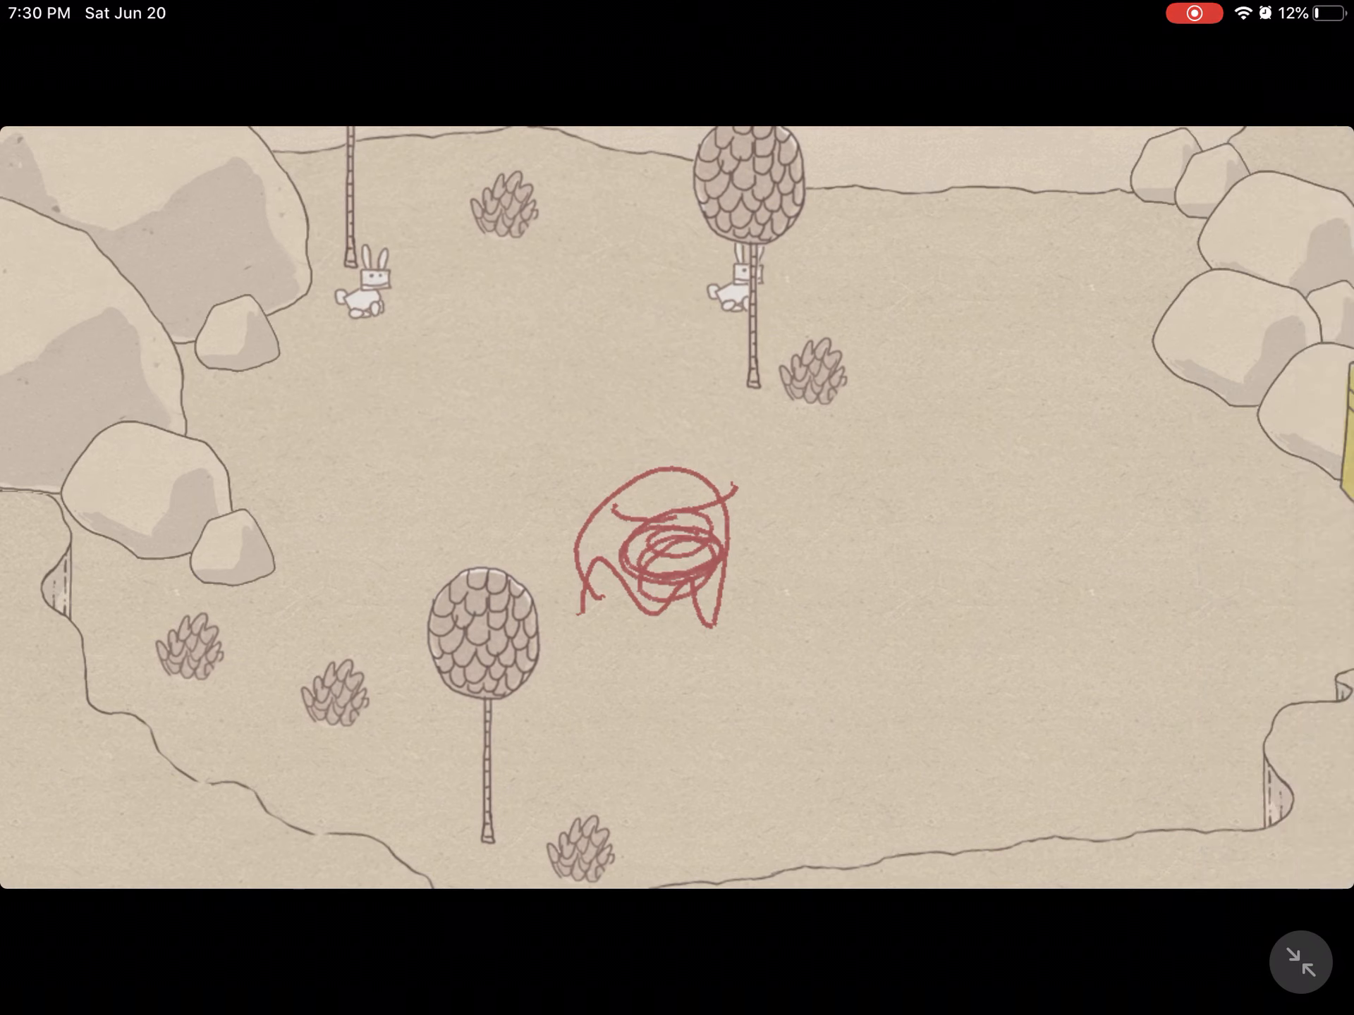